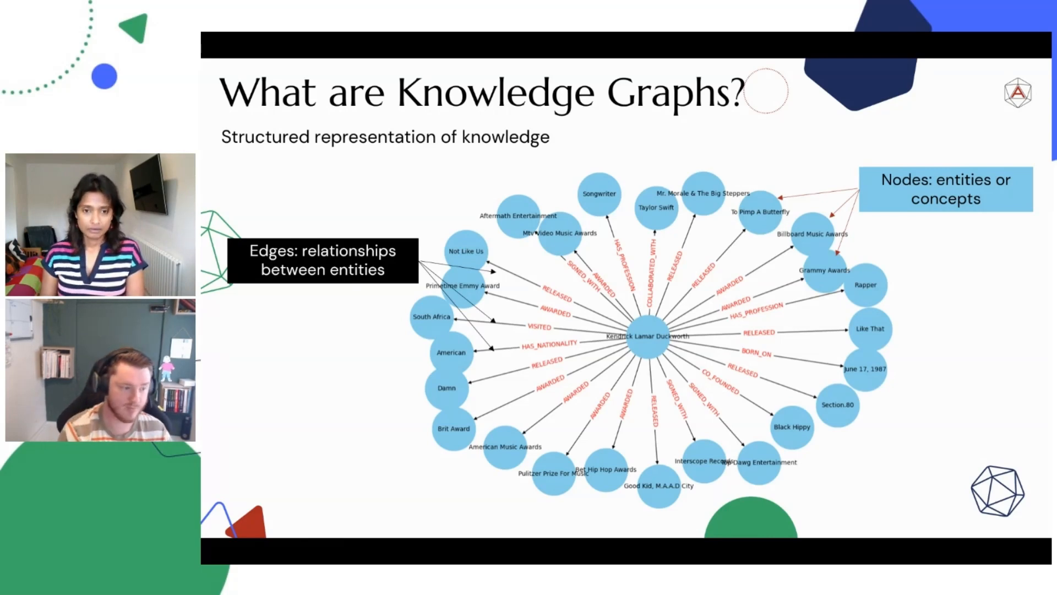
key("Right")
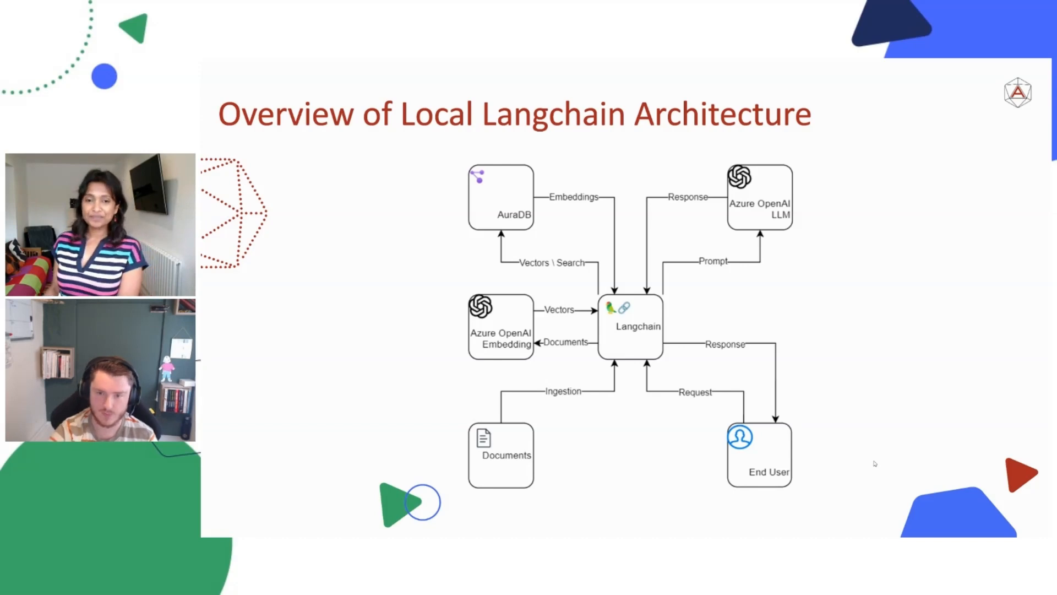
key("right")
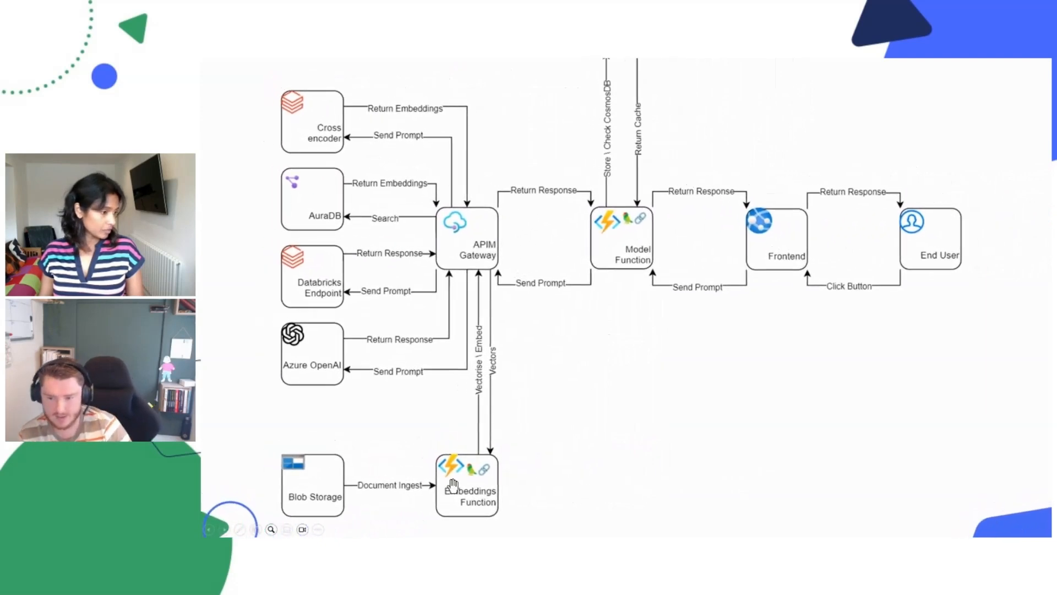
mouse_move(499, 365)
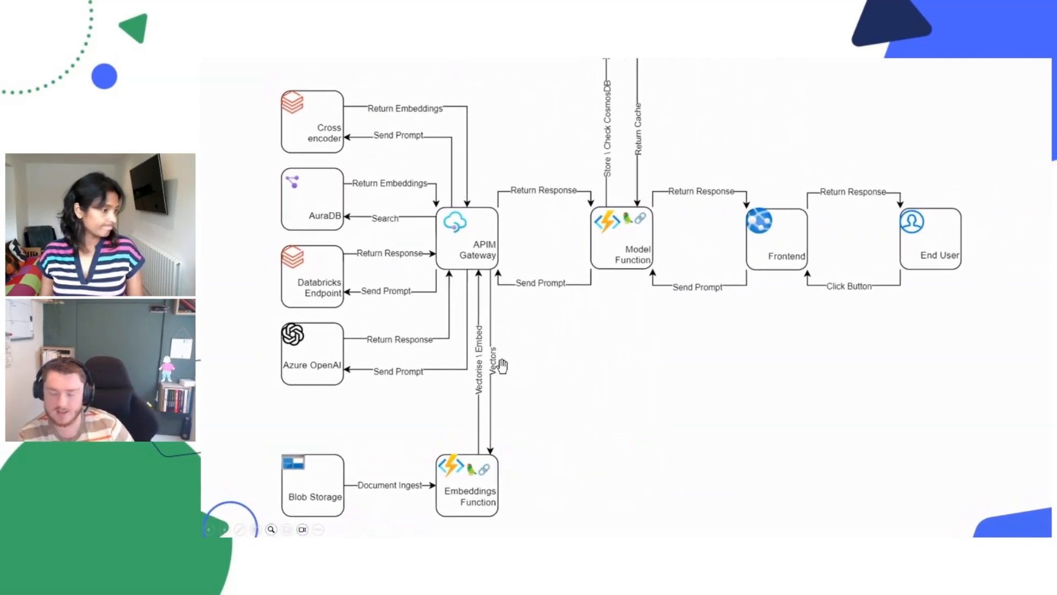
mouse_move(499, 260)
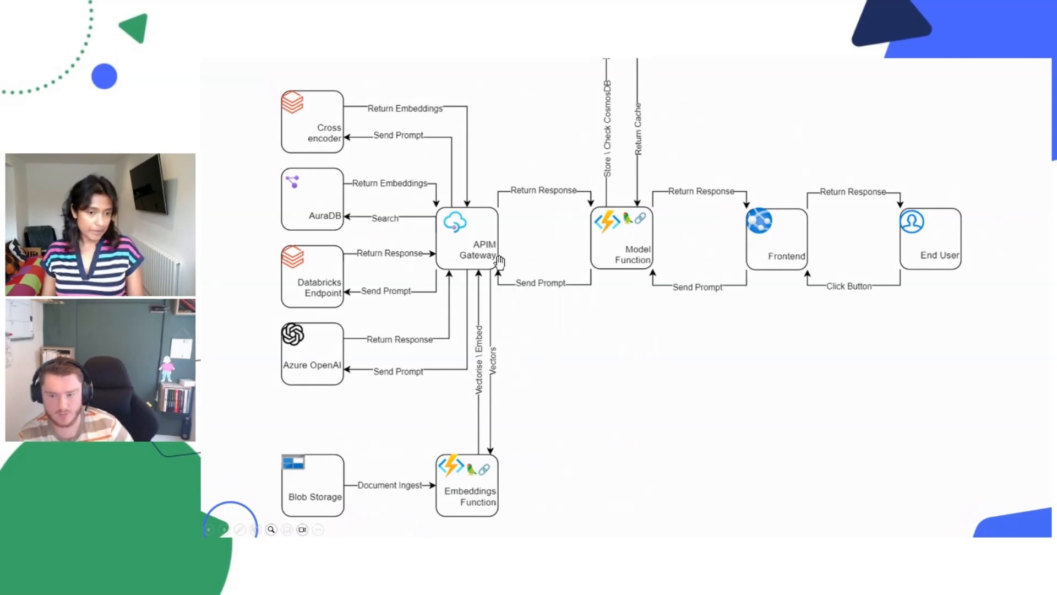
mouse_move(688, 389)
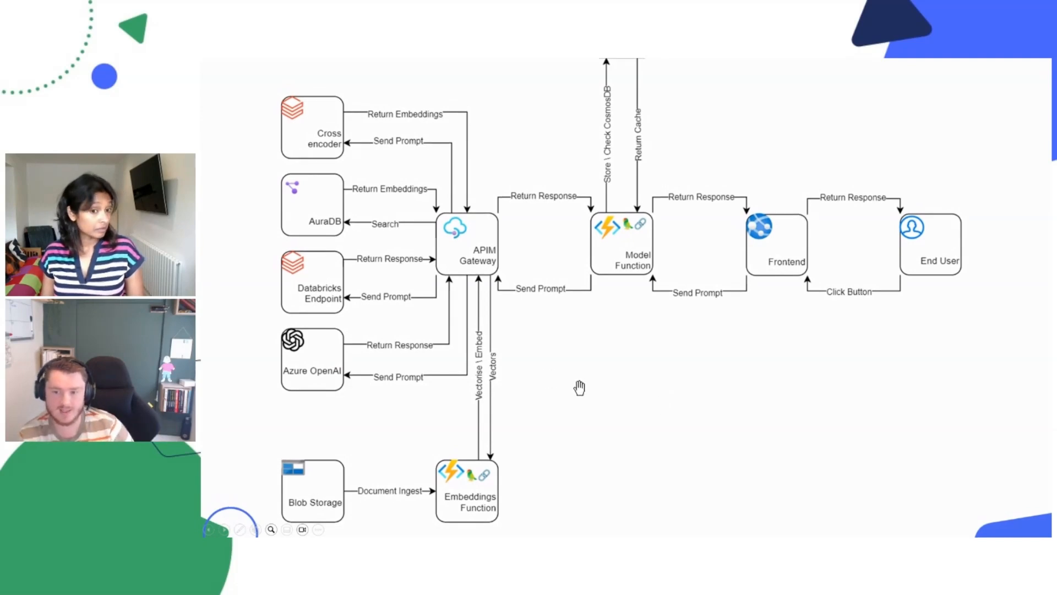
mouse_move(308, 165)
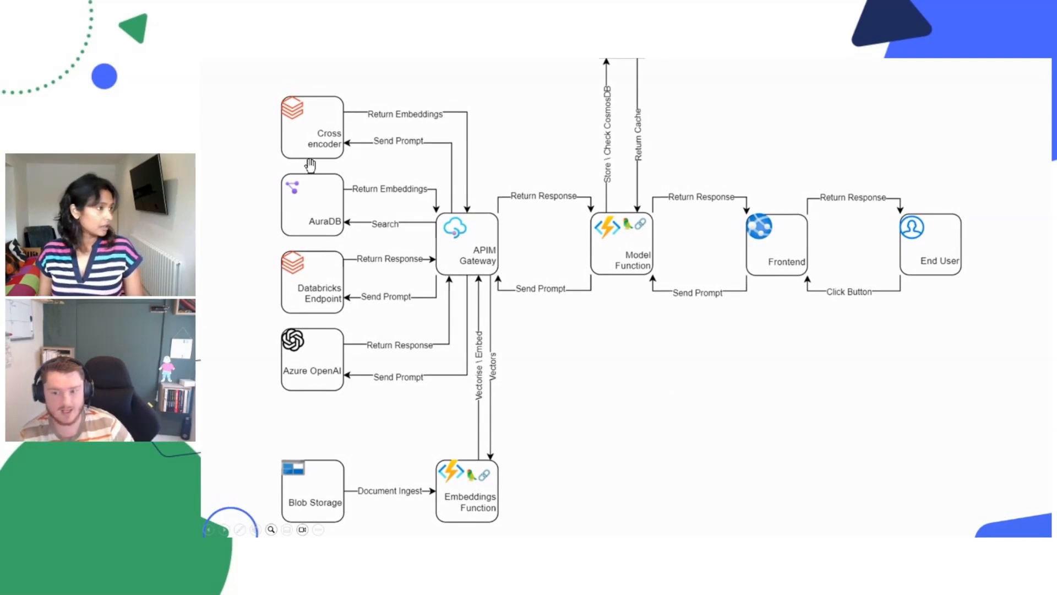
mouse_move(627, 359)
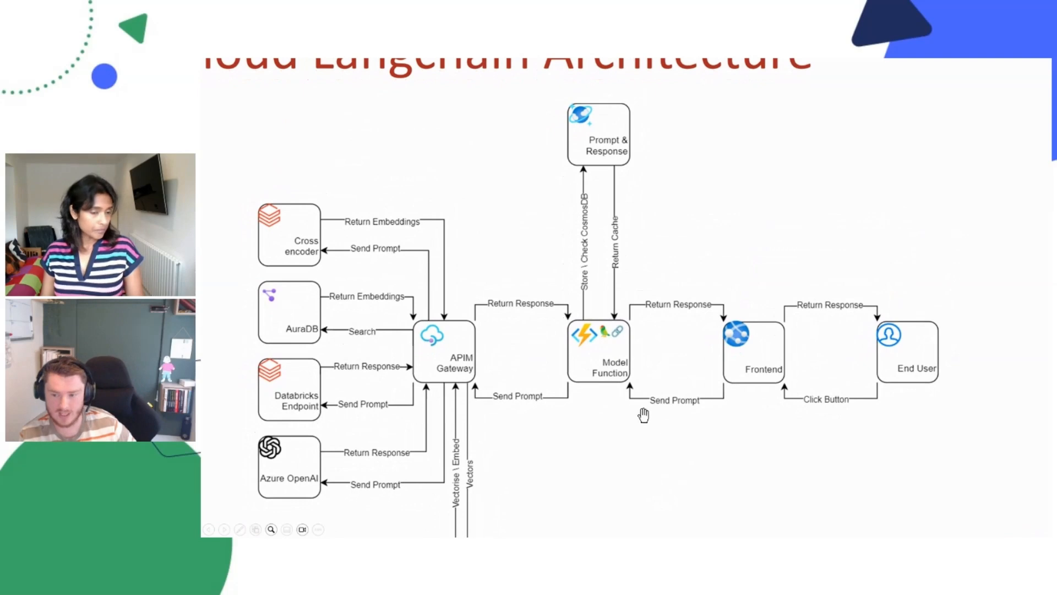
mouse_move(674, 437)
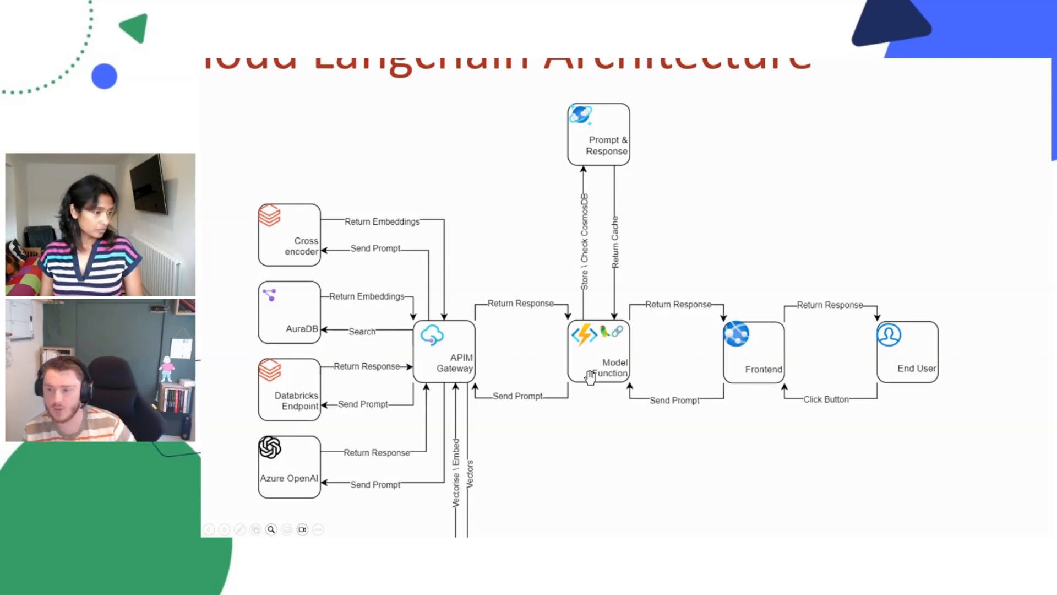
mouse_move(614, 323)
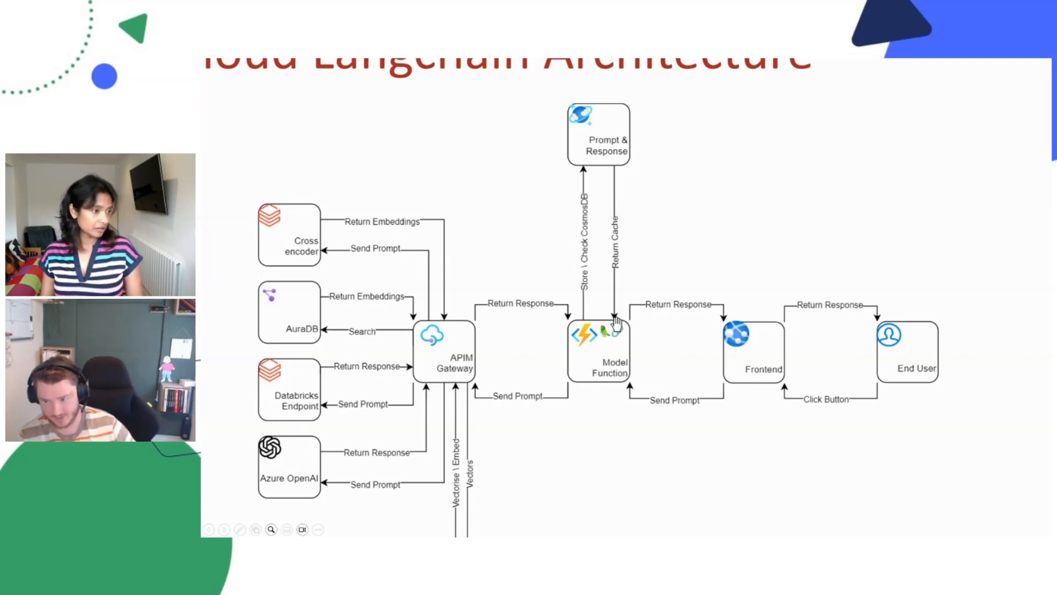
mouse_move(571, 410)
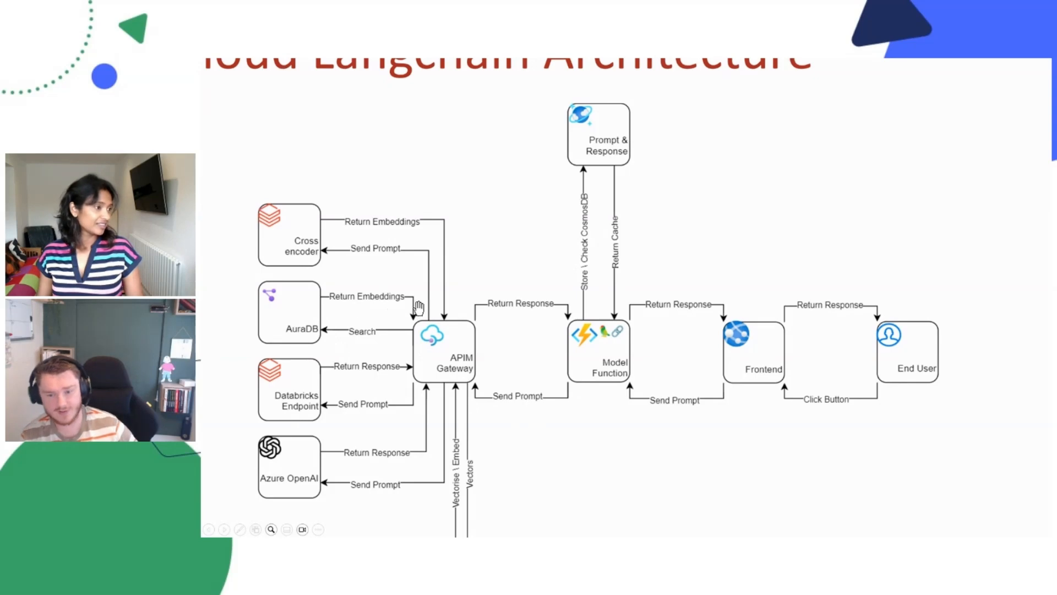
mouse_move(432, 349)
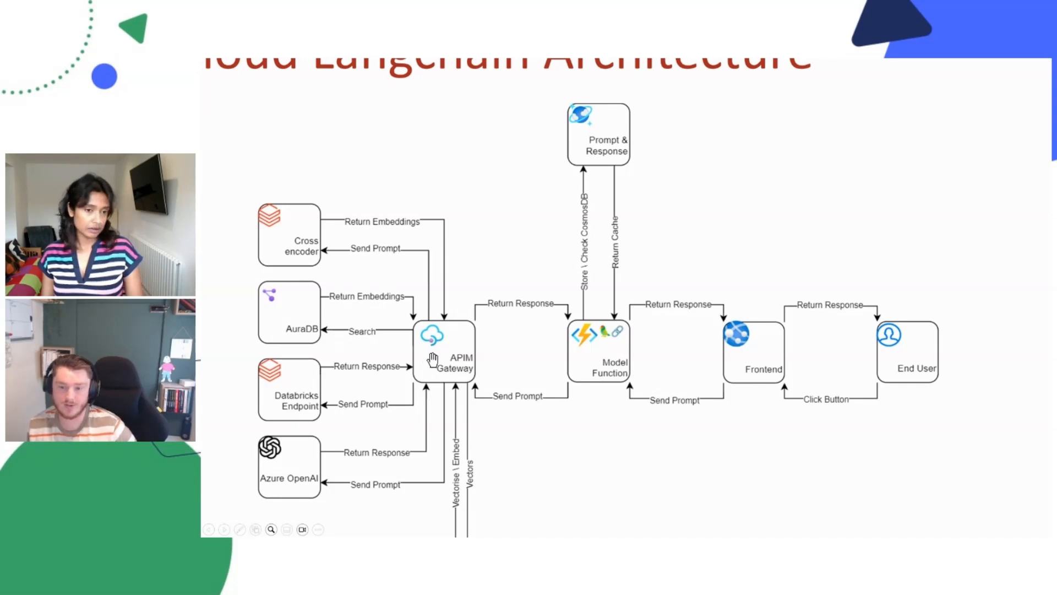
mouse_move(357, 279)
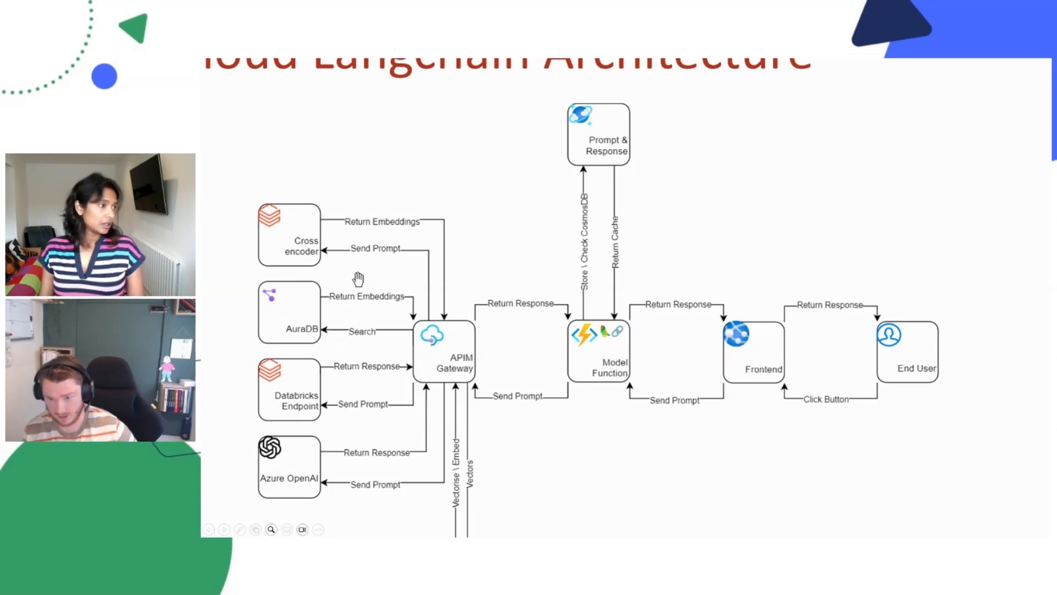
mouse_move(349, 385)
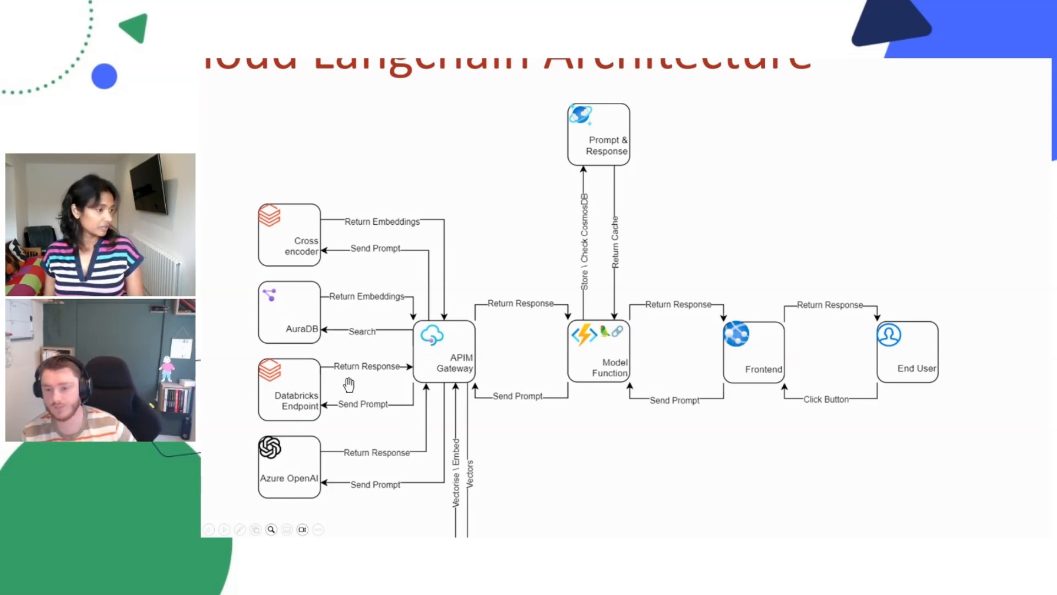
mouse_move(401, 242)
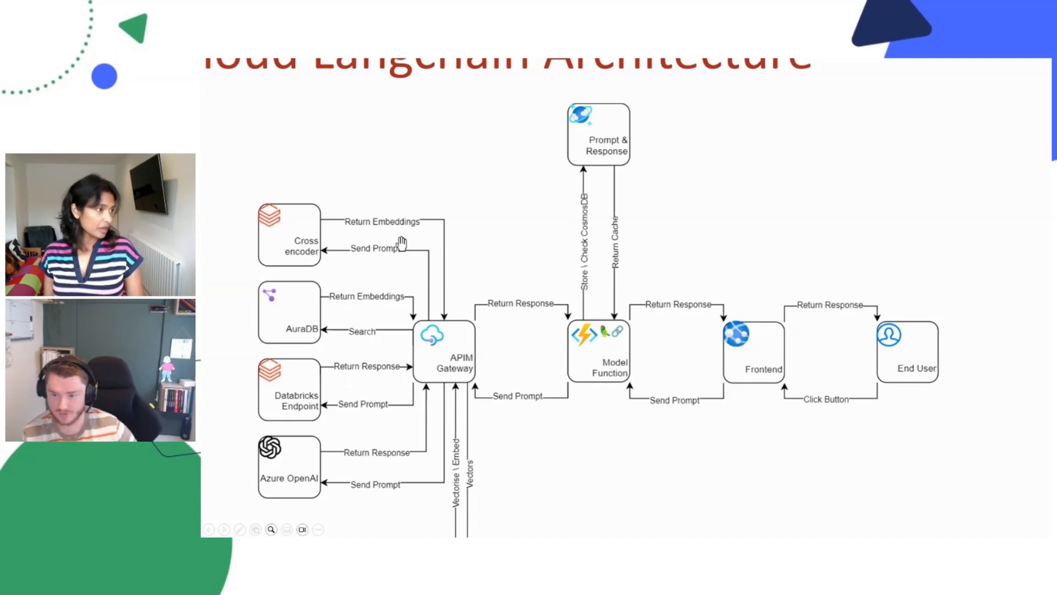
mouse_move(586, 337)
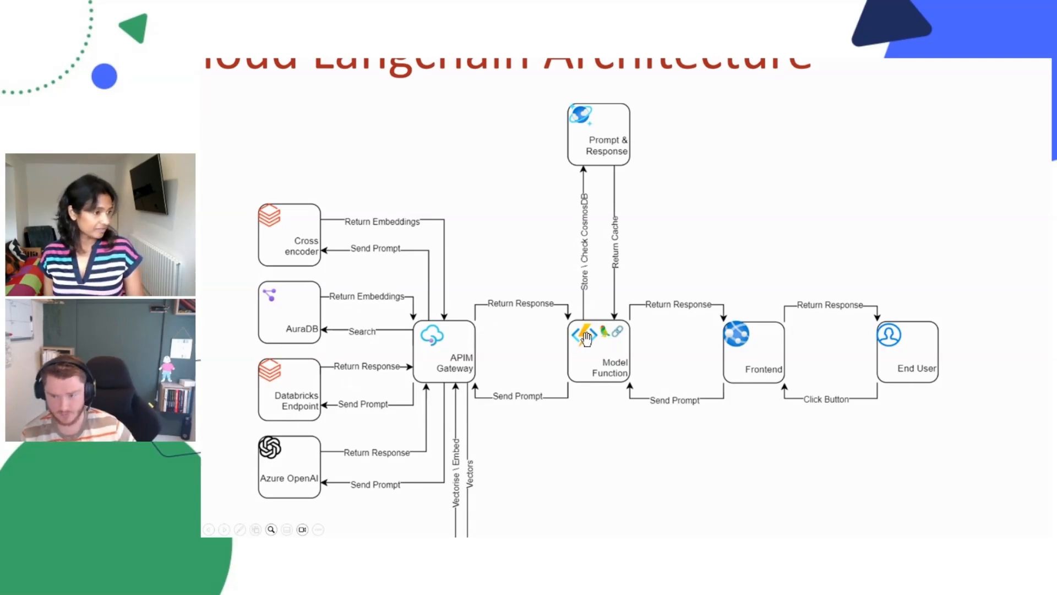